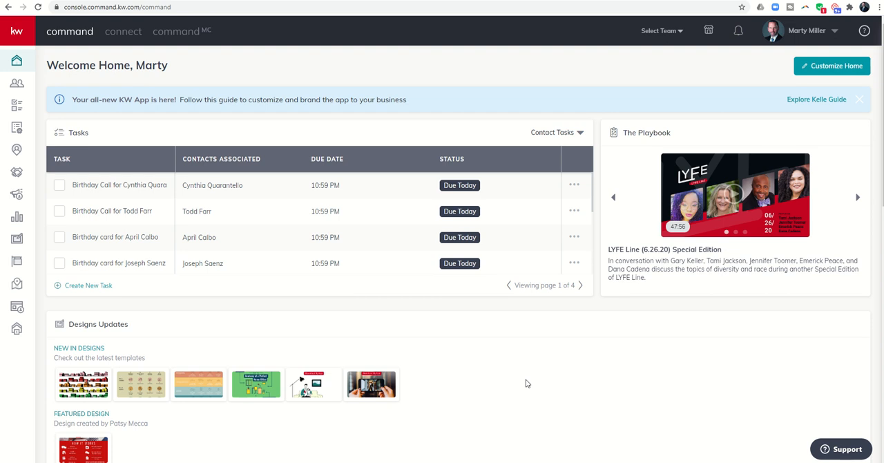
mouse_move(456, 356)
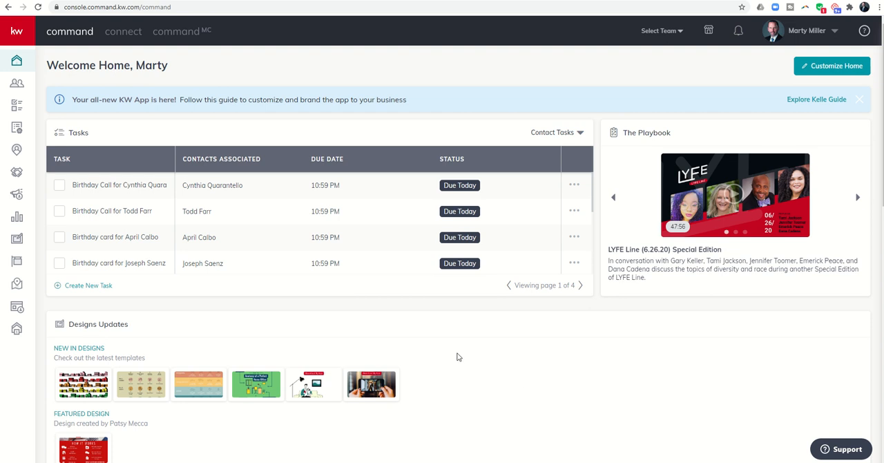
mouse_move(325, 327)
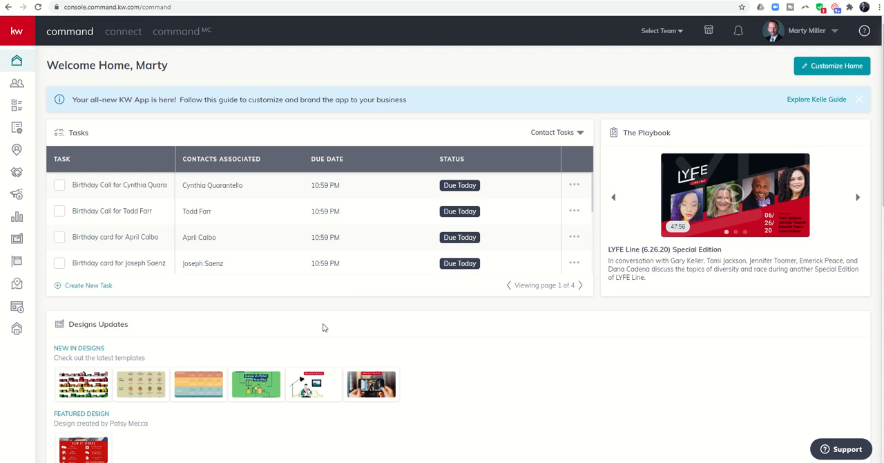
mouse_move(248, 315)
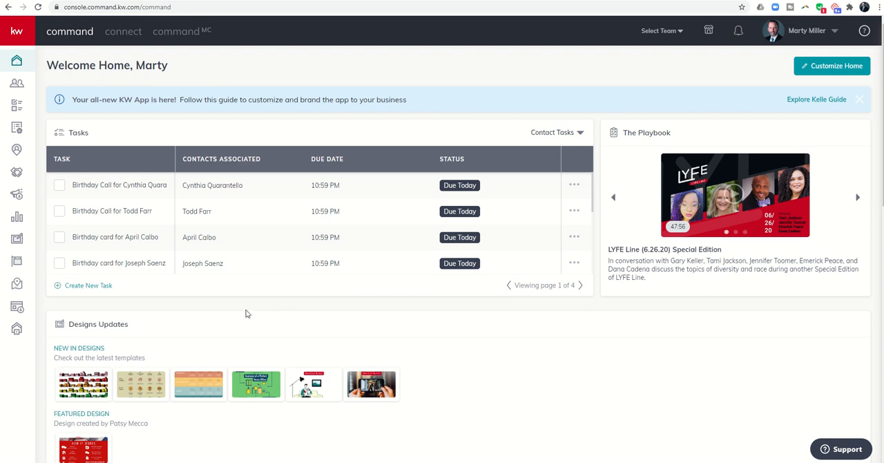
mouse_move(17, 171)
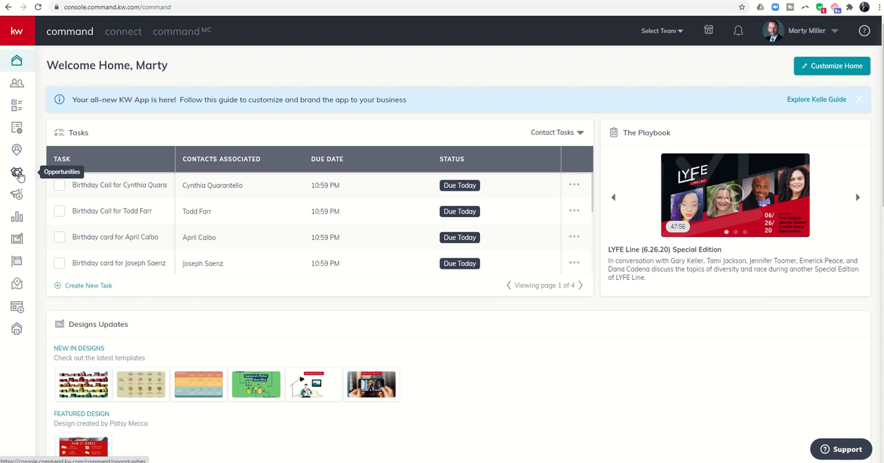
- Go to the Opportunities pipeline from the home dashboard sidebar
left_click(17, 174)
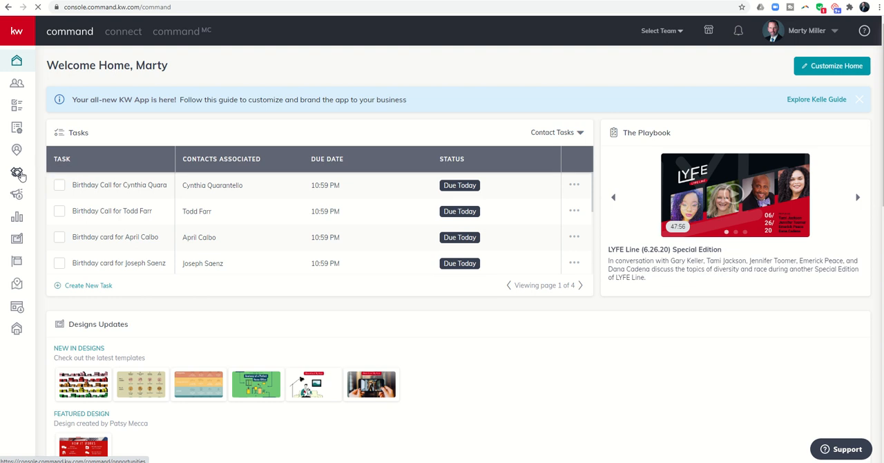
- Open the Lancaster - Buyer opportunity from the Buyers Cultivate stage board
left_click(16, 173)
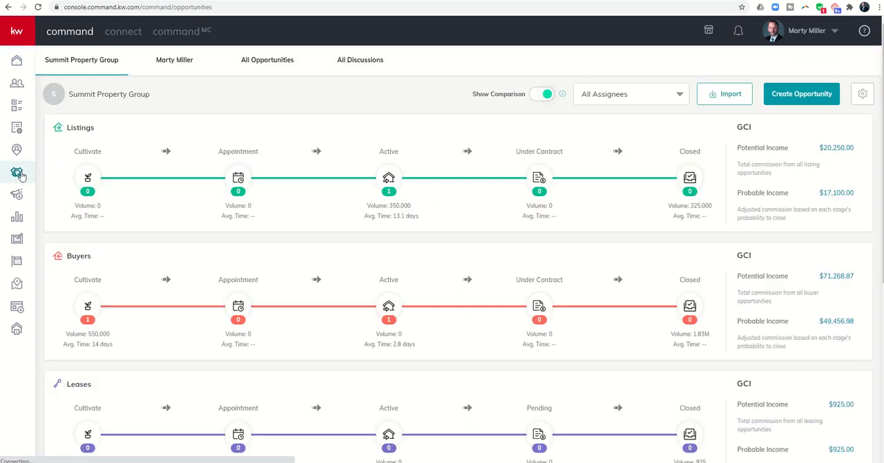
left_click(87, 311)
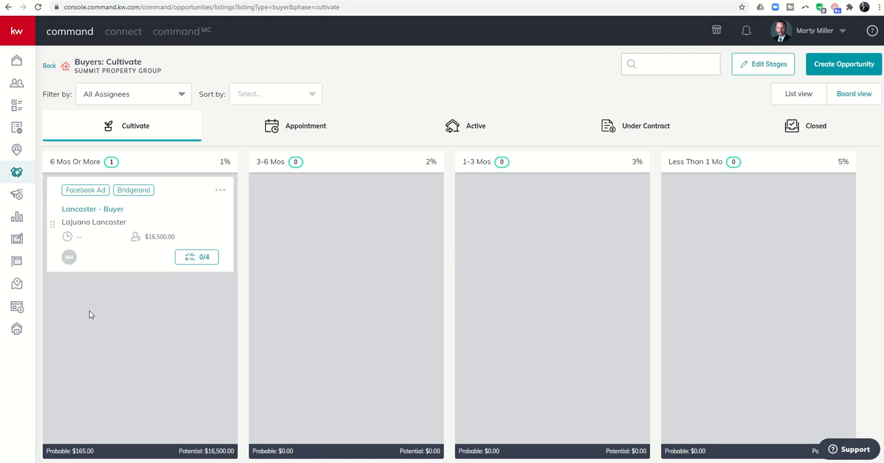
mouse_move(76, 209)
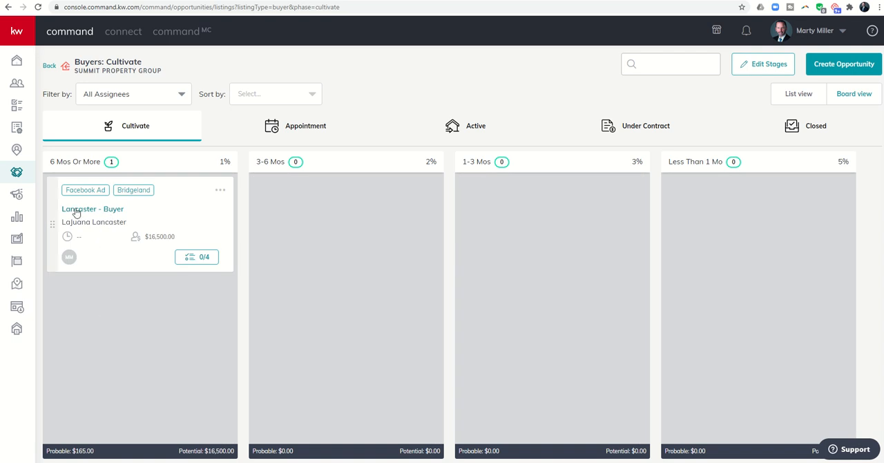
left_click(93, 208)
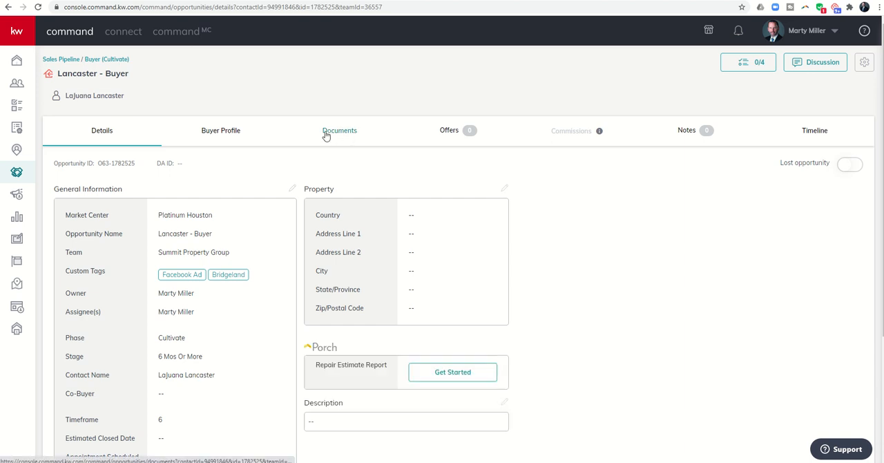
- Show the Lancaster - Buyer opportunity's Documents, still without a checklist type
left_click(340, 131)
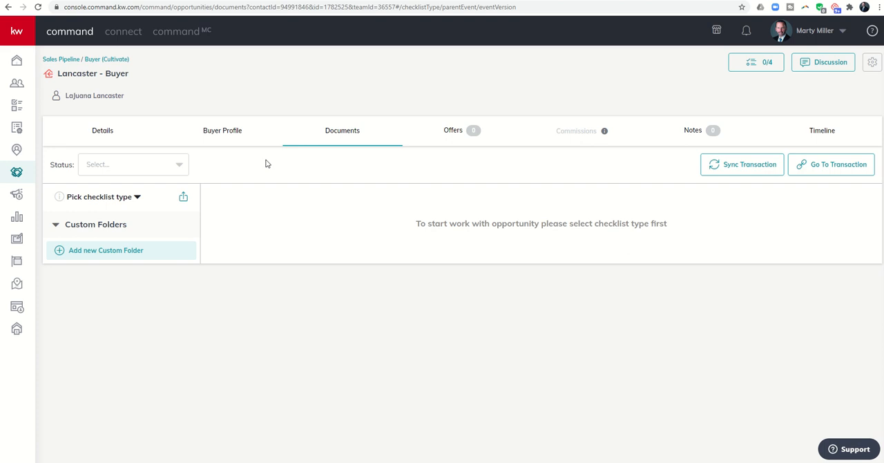
mouse_move(113, 200)
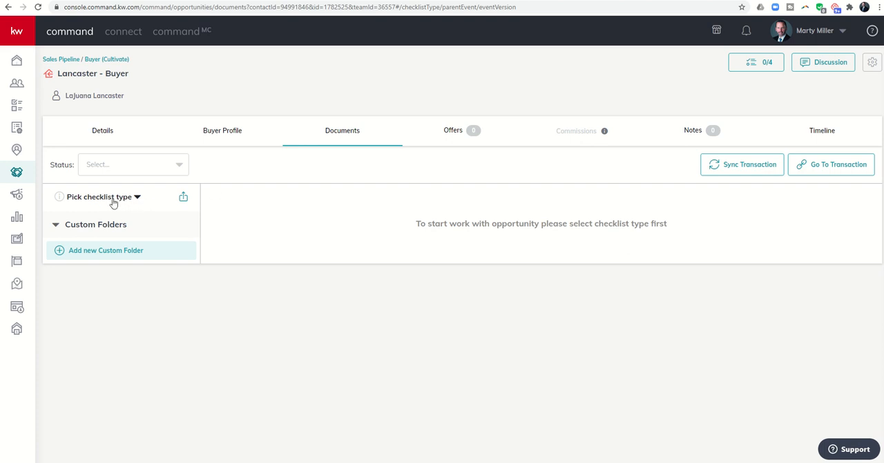
mouse_move(132, 201)
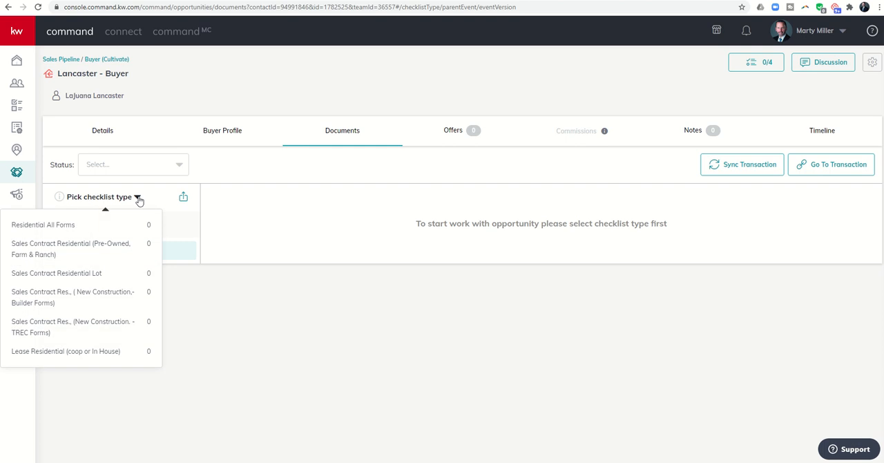
mouse_move(88, 224)
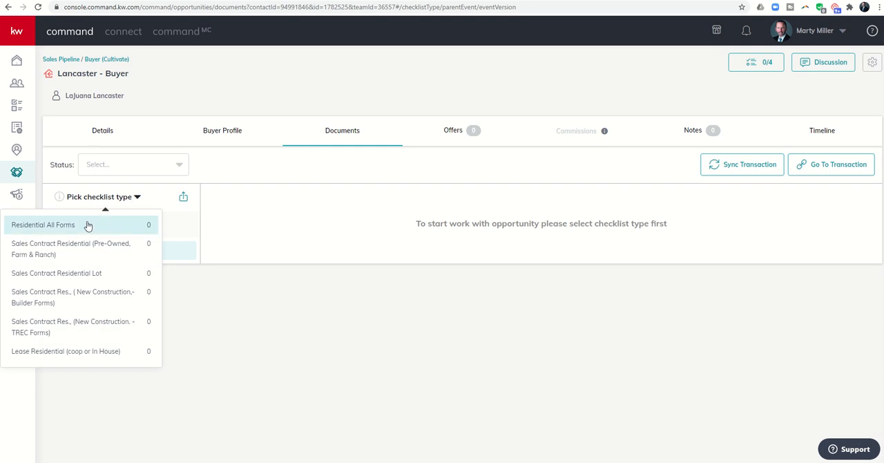
mouse_move(85, 274)
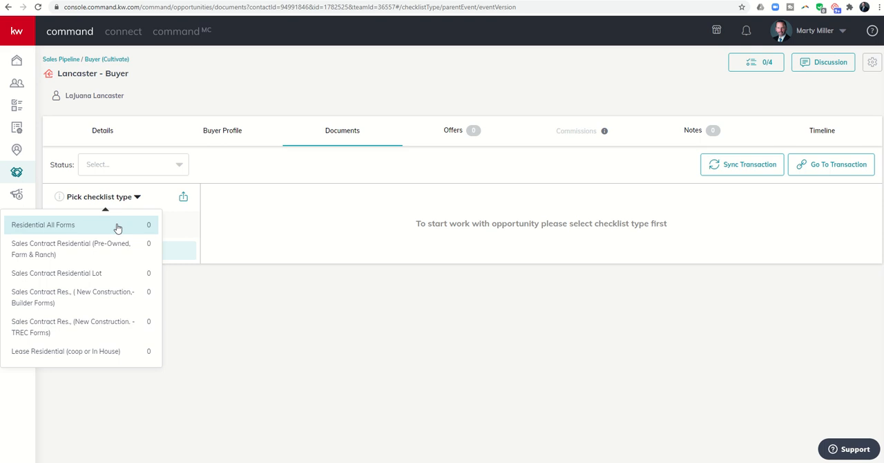
mouse_move(88, 248)
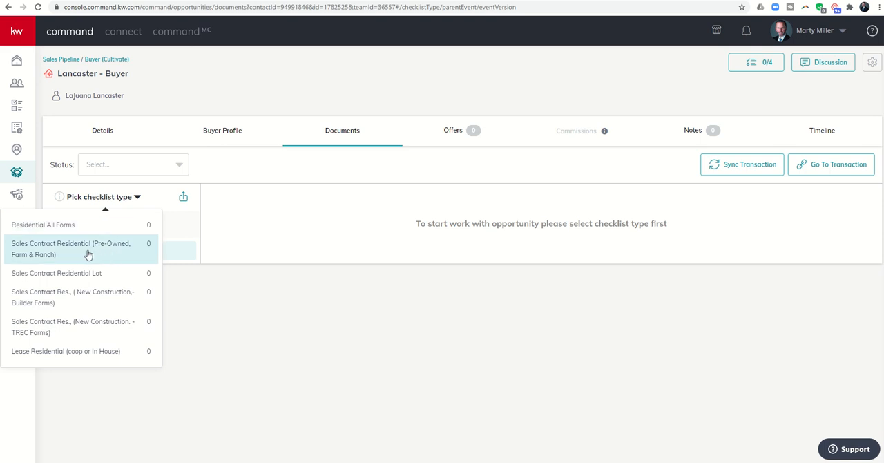
mouse_move(77, 257)
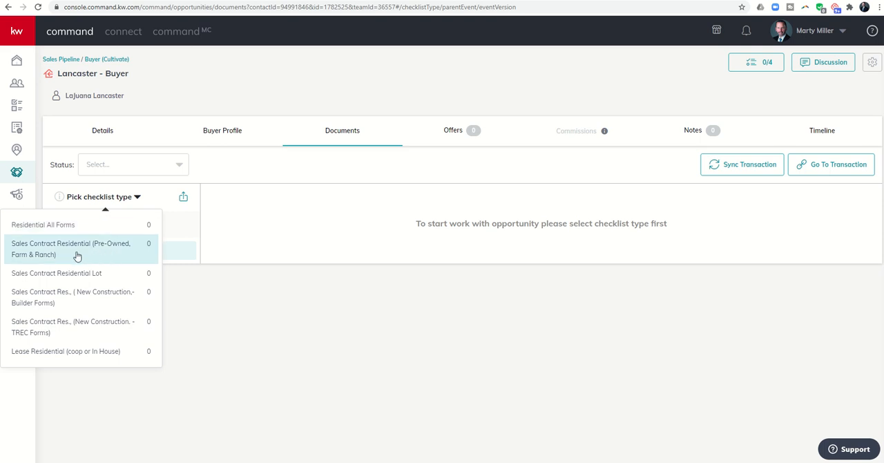
mouse_move(77, 274)
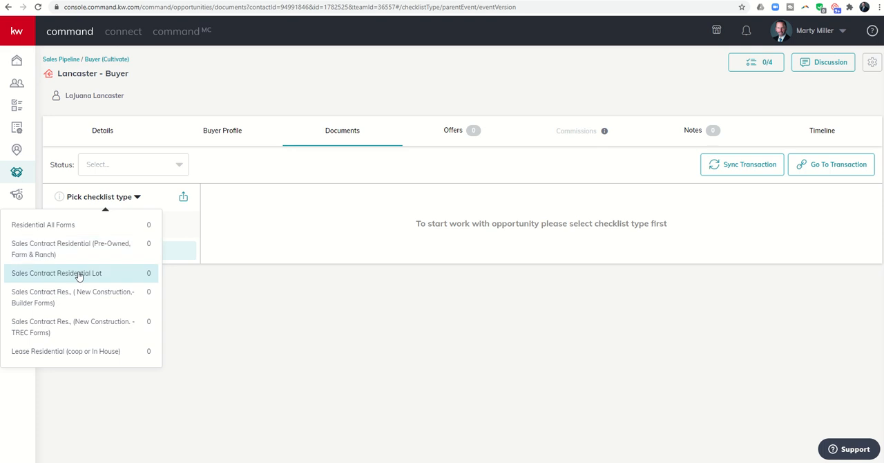
mouse_move(80, 278)
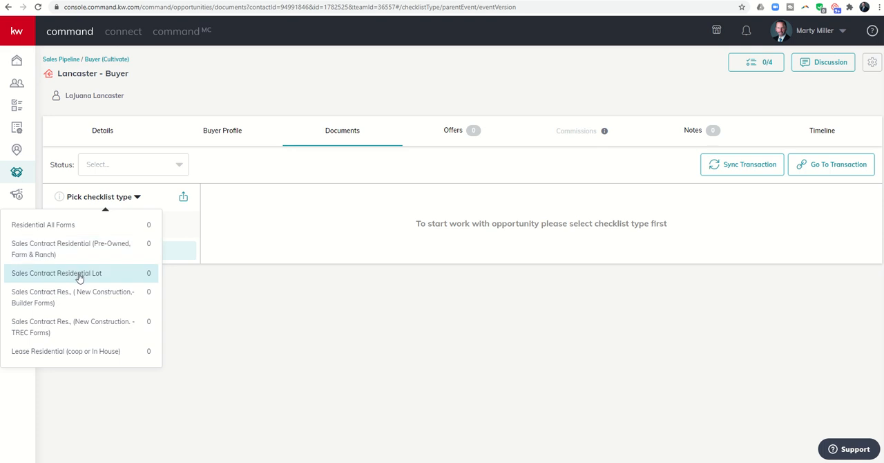
mouse_move(69, 297)
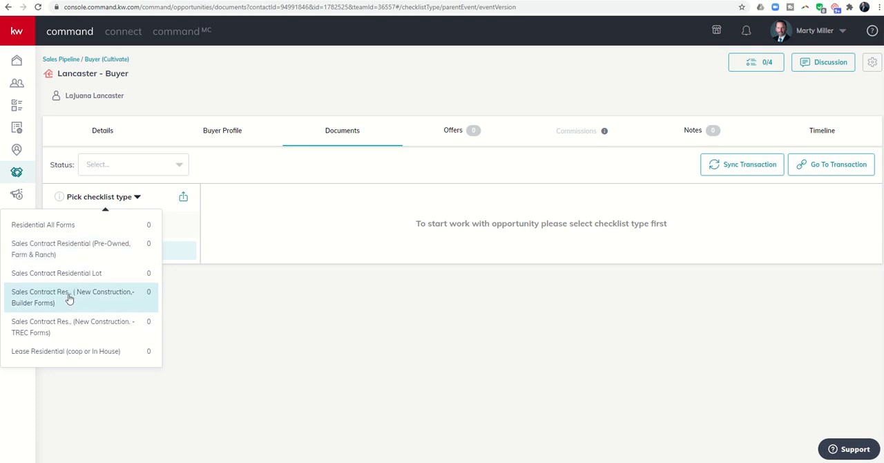
mouse_move(50, 312)
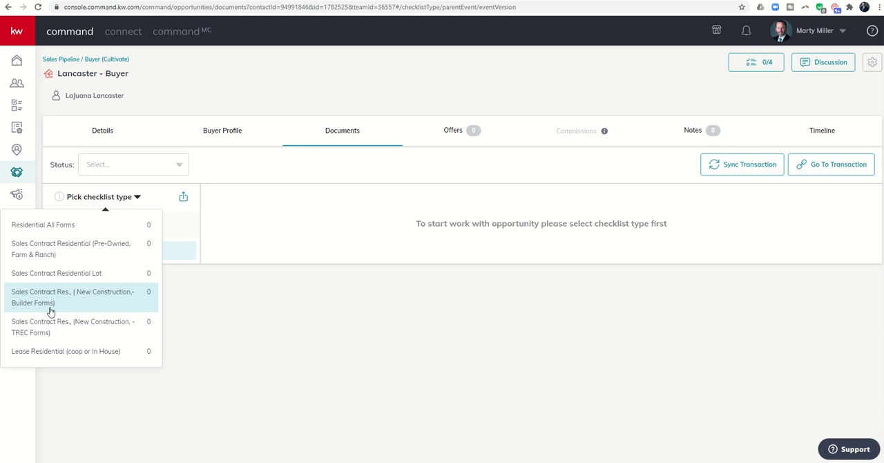
mouse_move(75, 326)
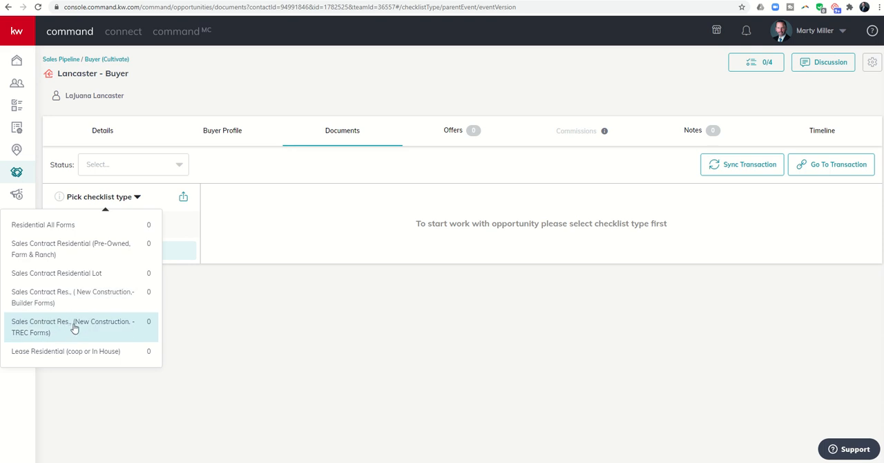
mouse_move(66, 351)
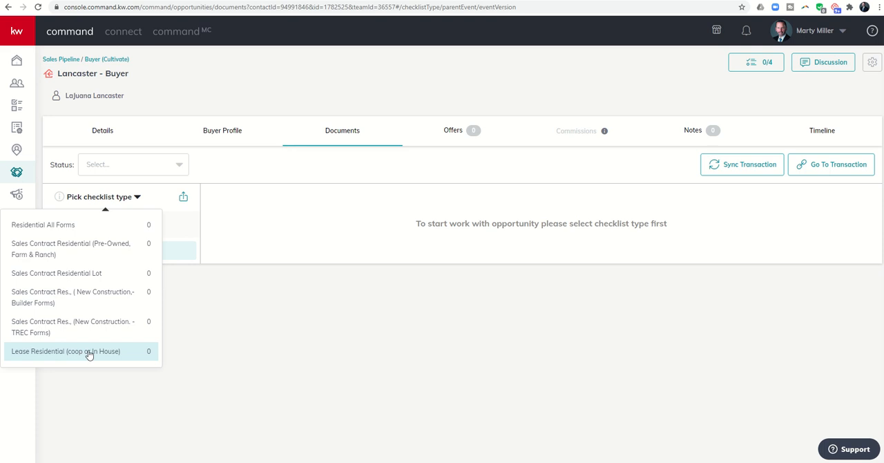
mouse_move(75, 248)
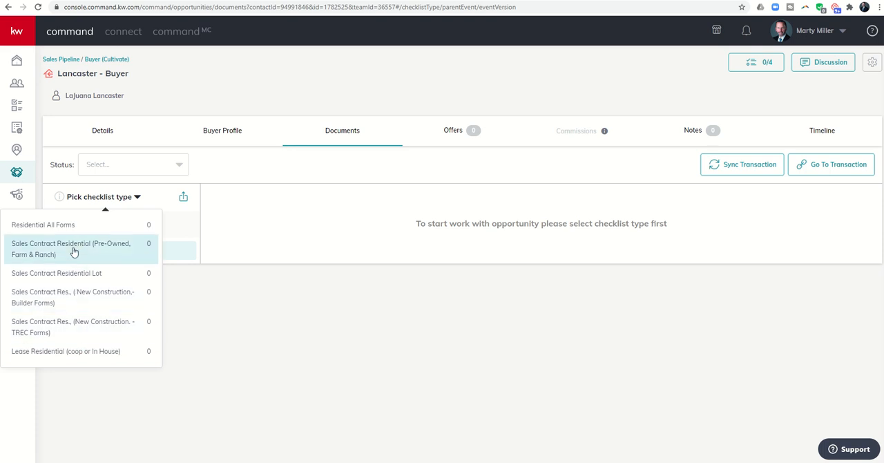
mouse_move(99, 251)
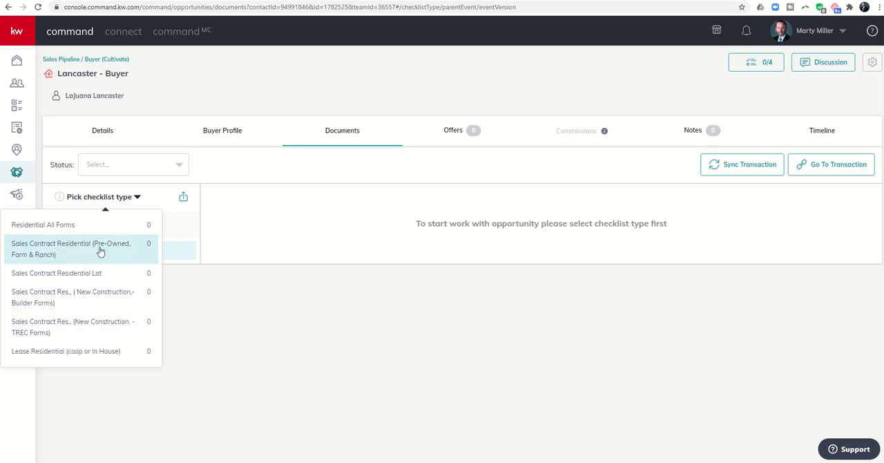
- Apply the Sales Contract Residential (Pre-Owned, Farm & Ranch) checklist type
left_click(72, 248)
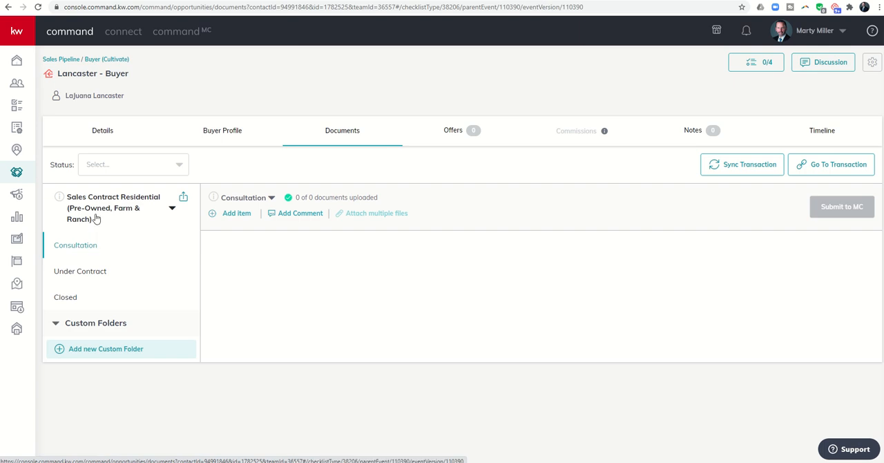
mouse_move(103, 208)
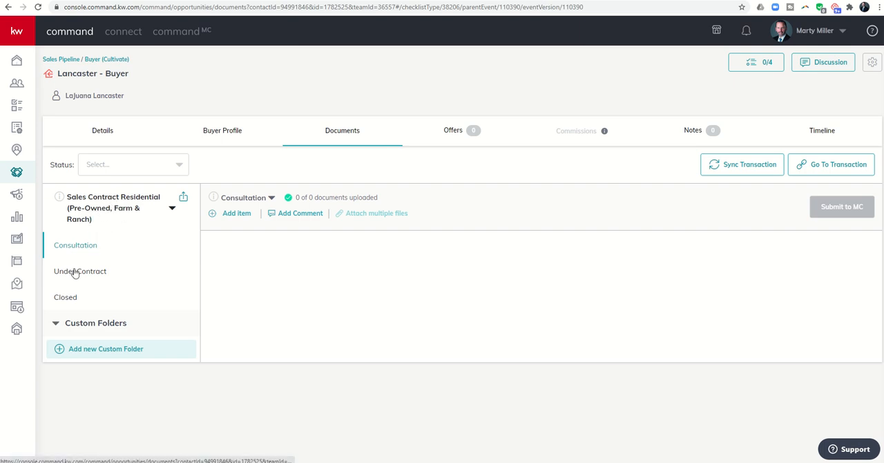
mouse_move(80, 250)
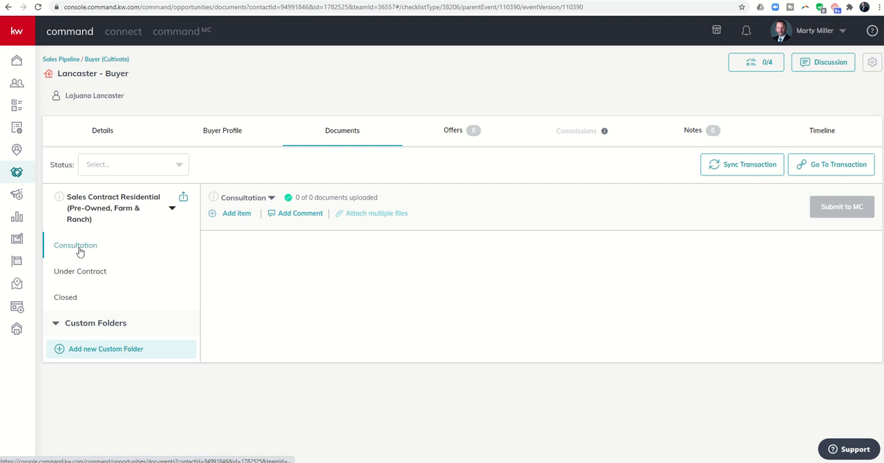
mouse_move(77, 255)
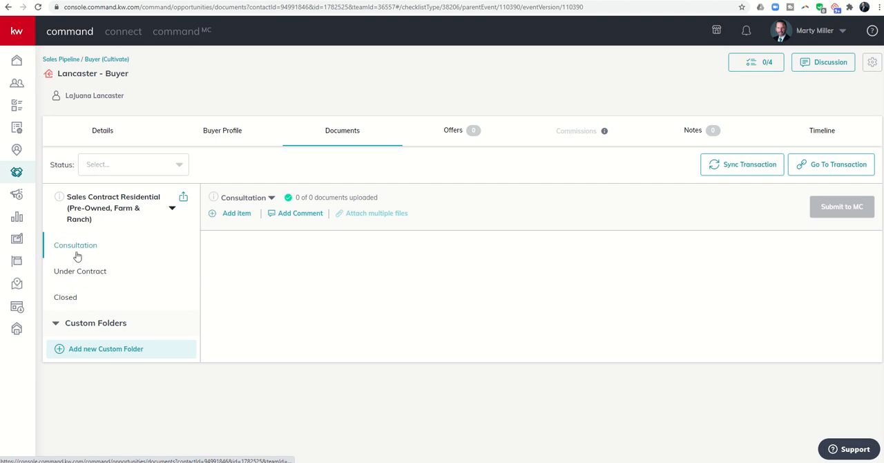
mouse_move(71, 273)
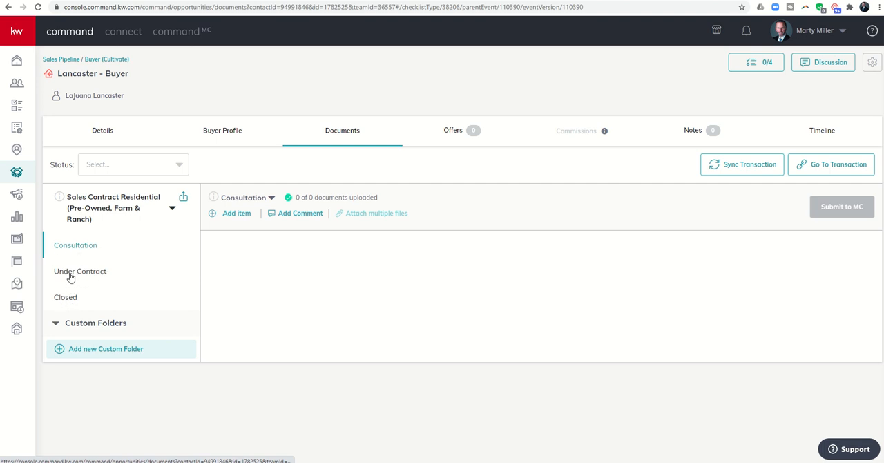
mouse_move(65, 302)
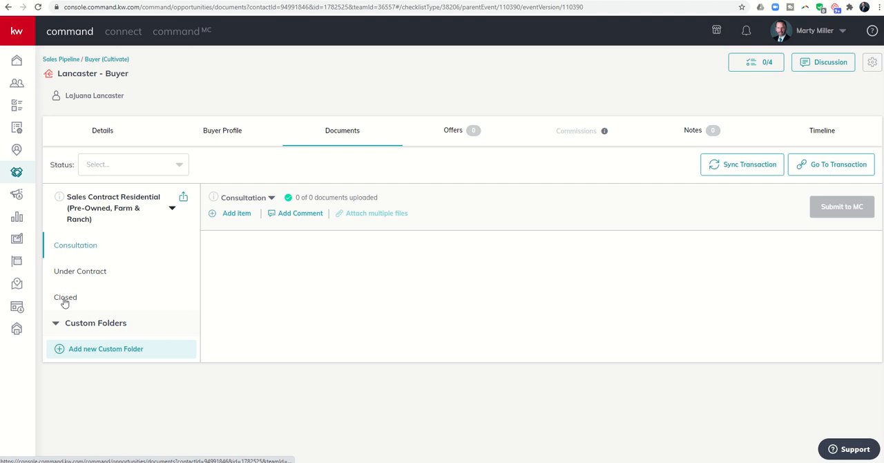
mouse_move(77, 240)
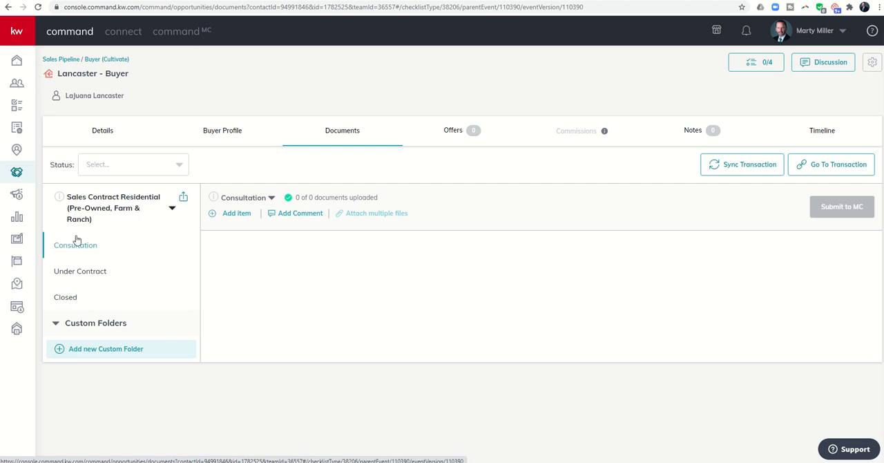
mouse_move(297, 258)
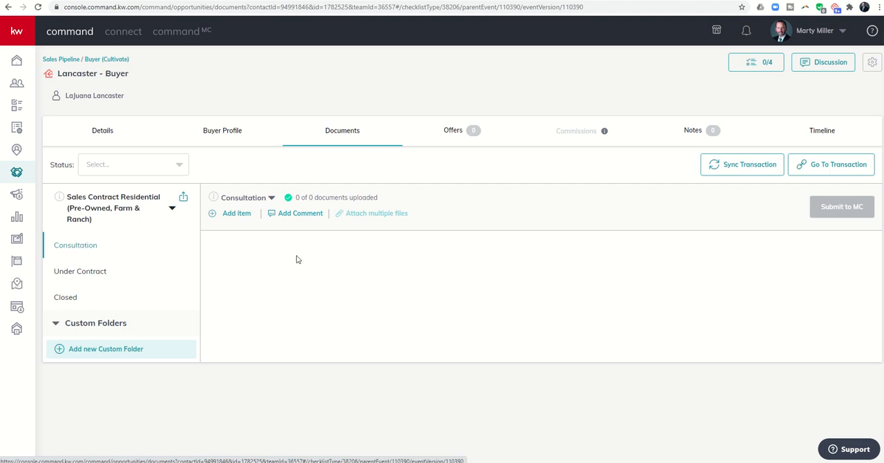
mouse_move(119, 257)
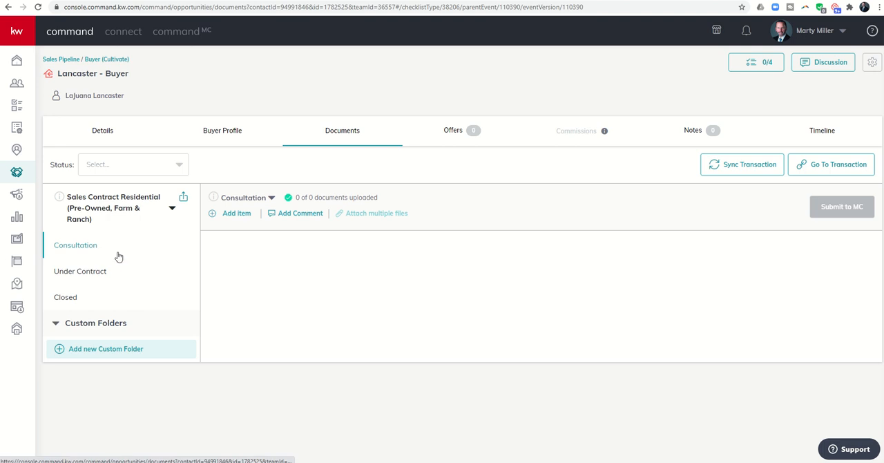
mouse_move(111, 248)
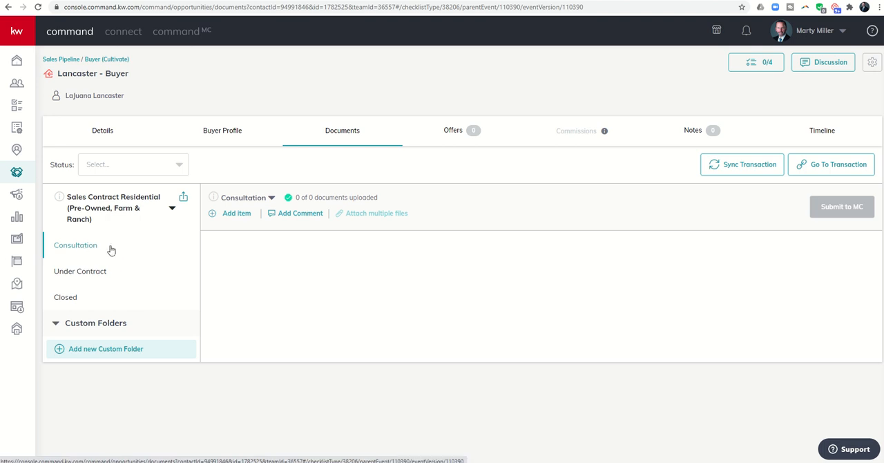
mouse_move(251, 265)
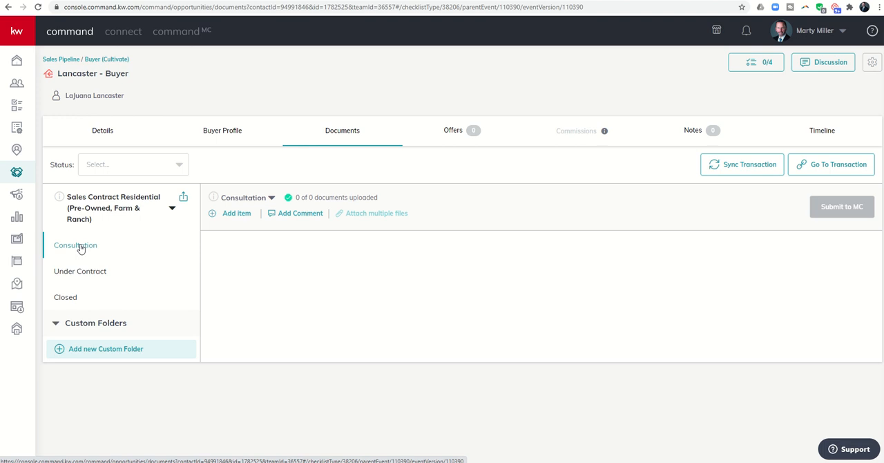
mouse_move(256, 252)
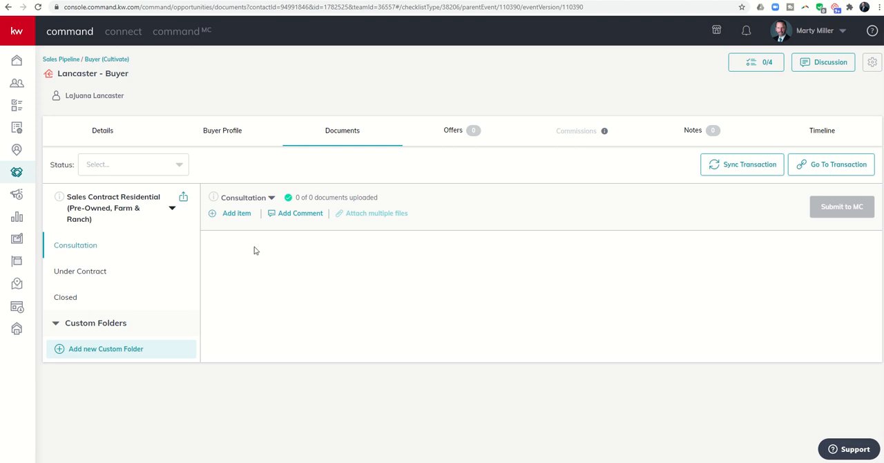
mouse_move(256, 292)
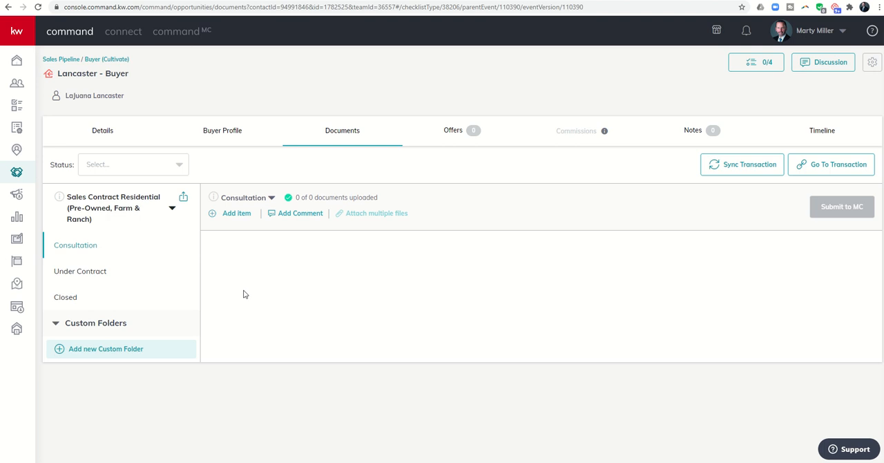
mouse_move(83, 273)
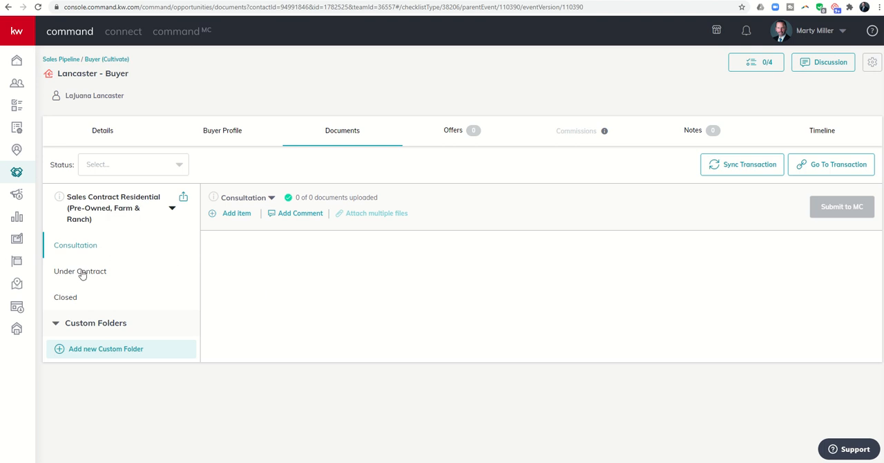
left_click(80, 271)
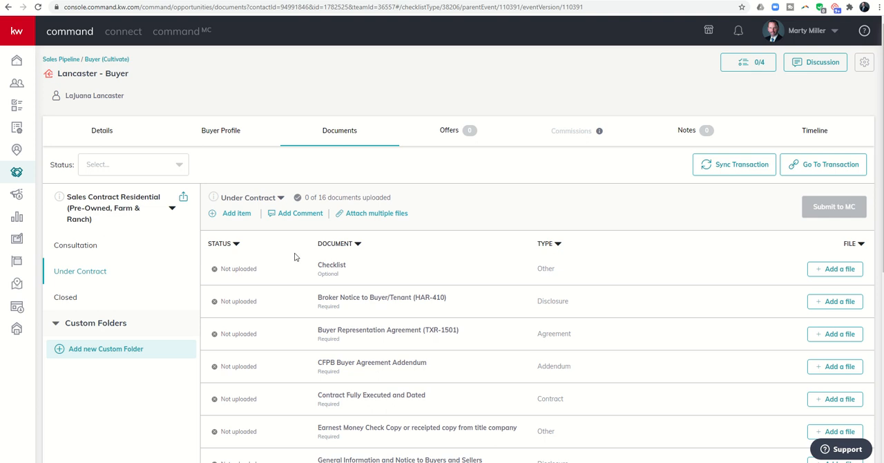
scroll("down", 3)
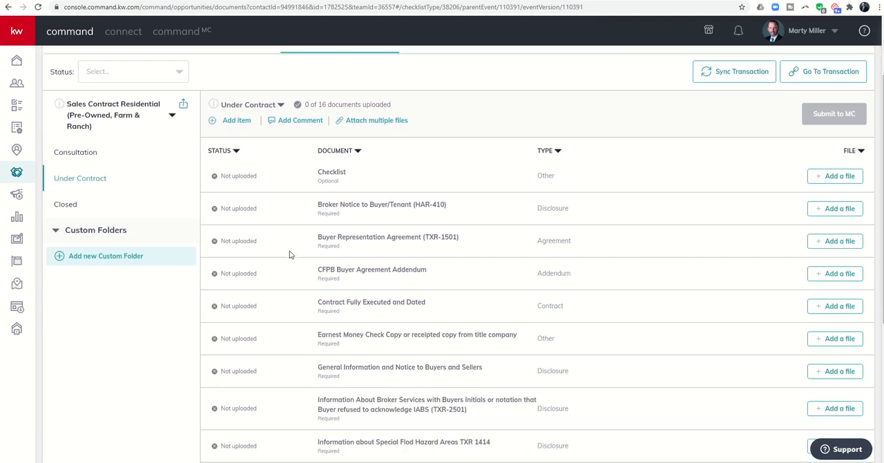
mouse_move(71, 178)
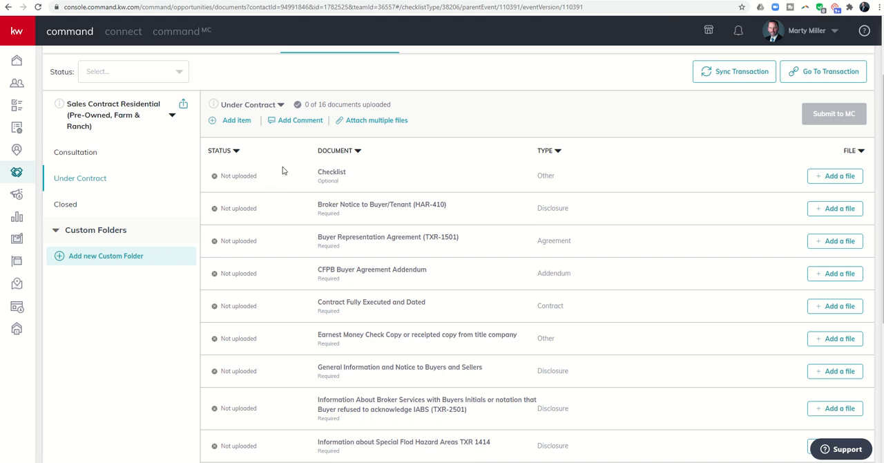
mouse_move(237, 294)
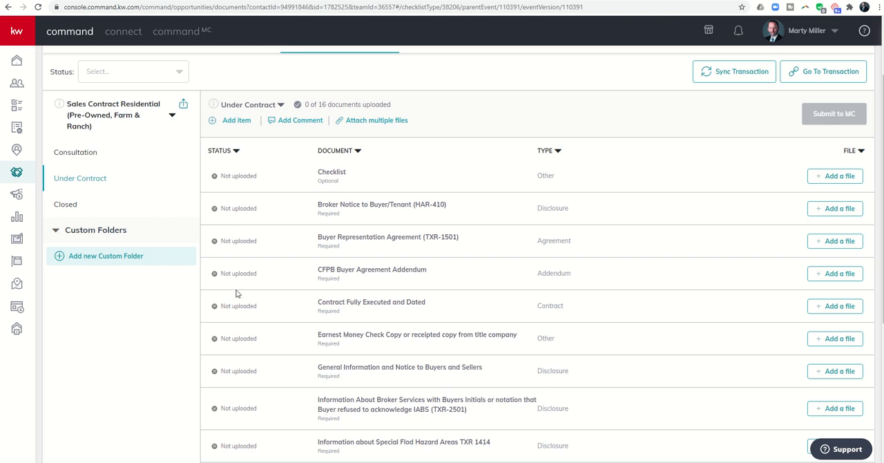
mouse_move(240, 205)
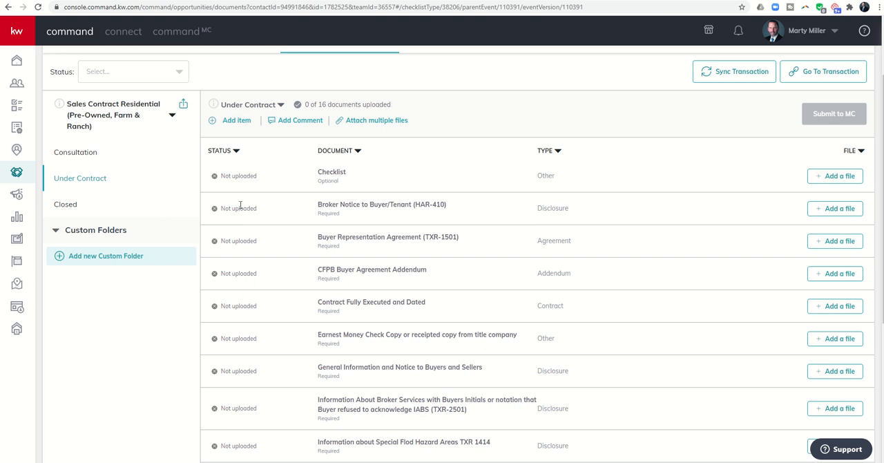
mouse_move(244, 167)
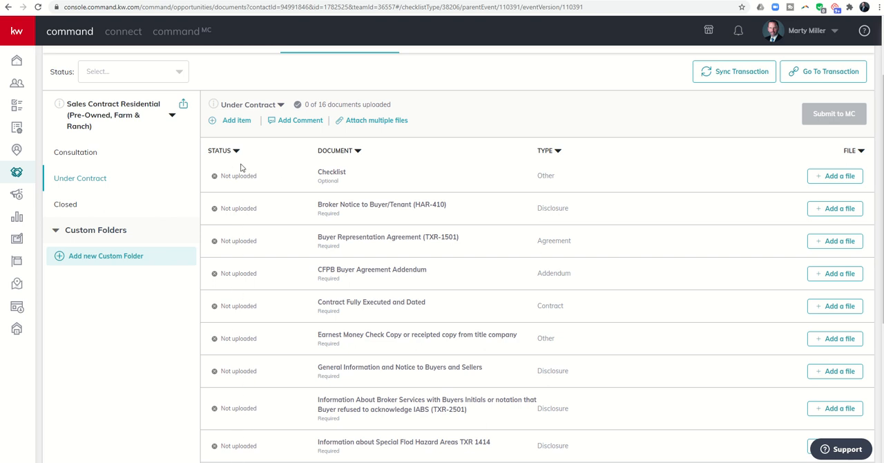
mouse_move(364, 165)
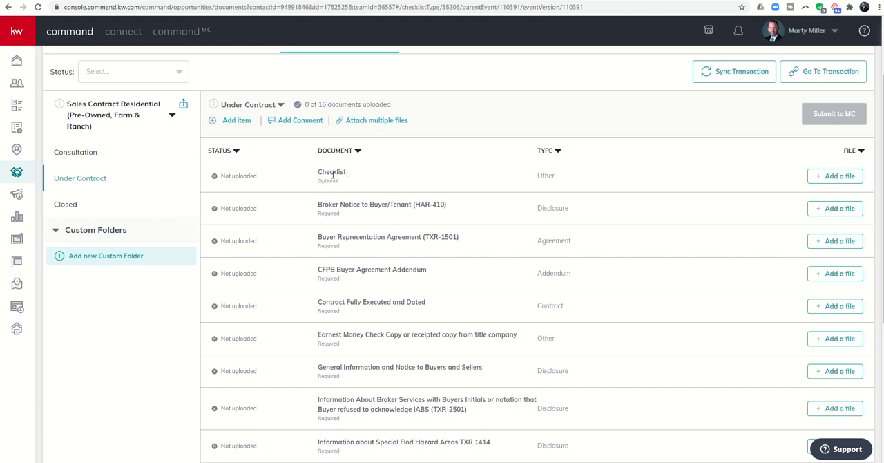
mouse_move(332, 191)
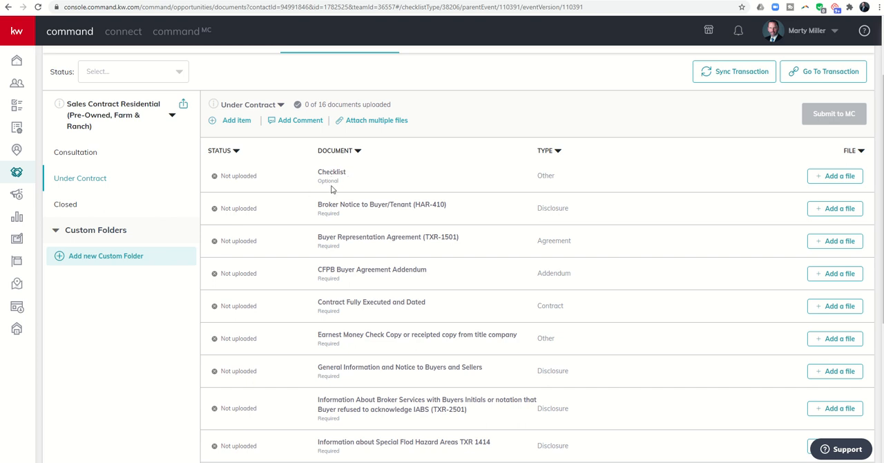
mouse_move(336, 224)
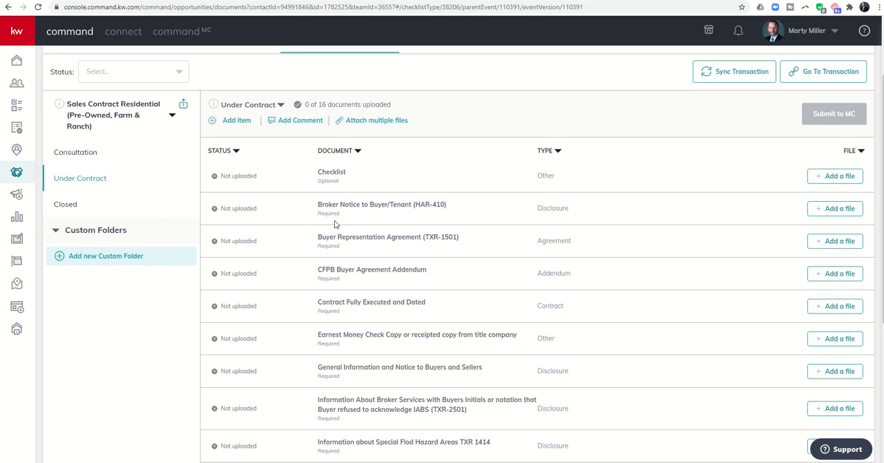
mouse_move(524, 187)
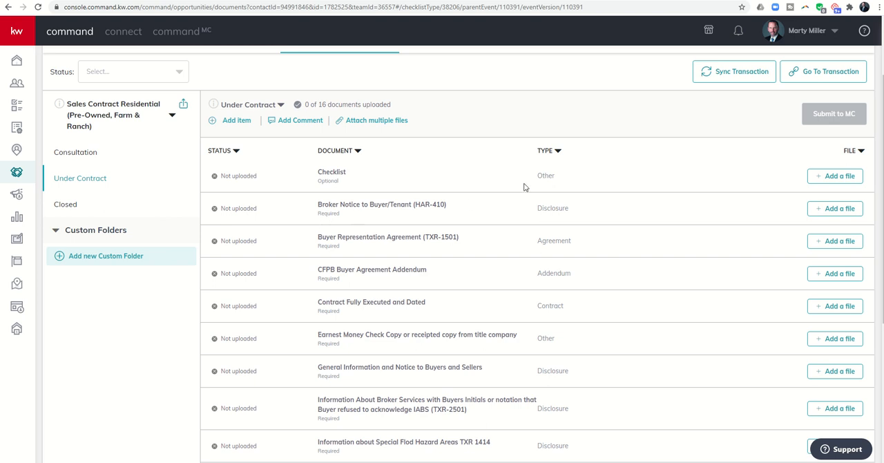
mouse_move(558, 365)
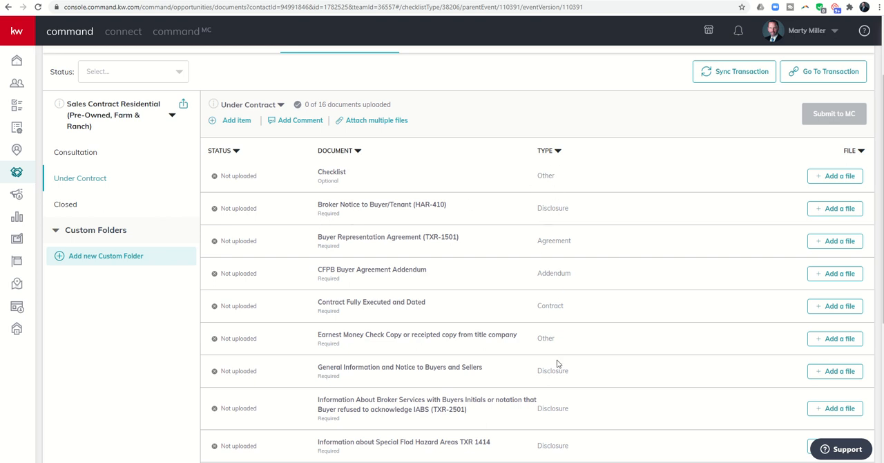
mouse_move(795, 191)
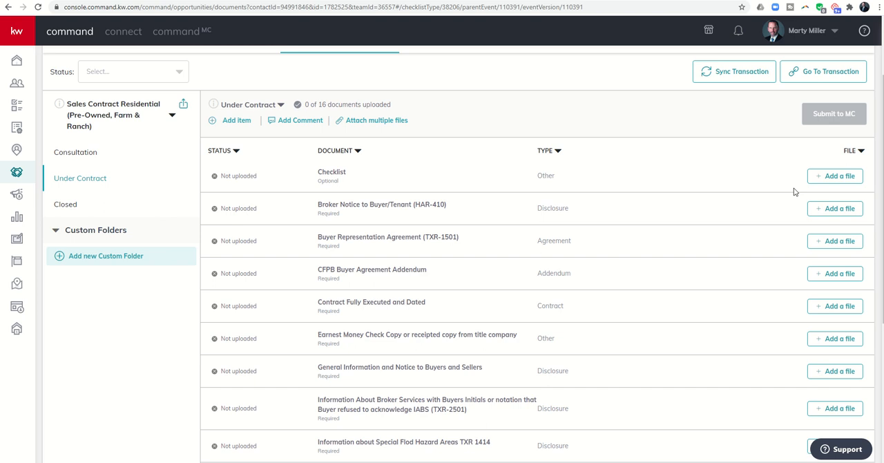
mouse_move(829, 201)
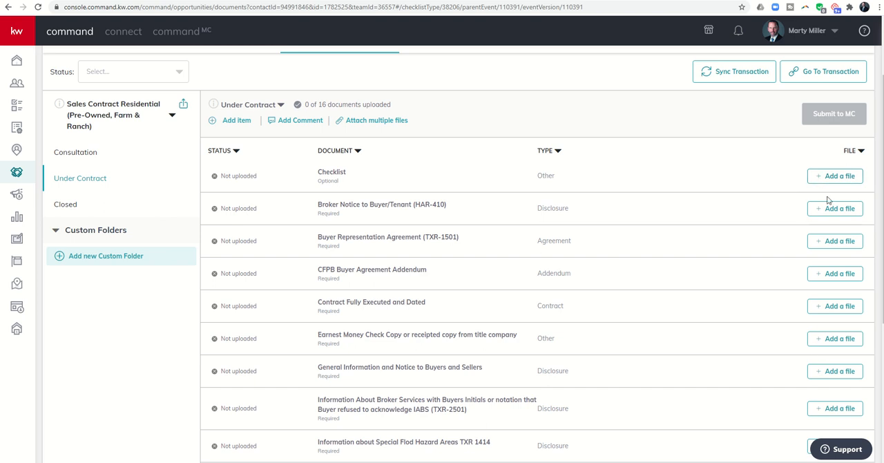
mouse_move(435, 169)
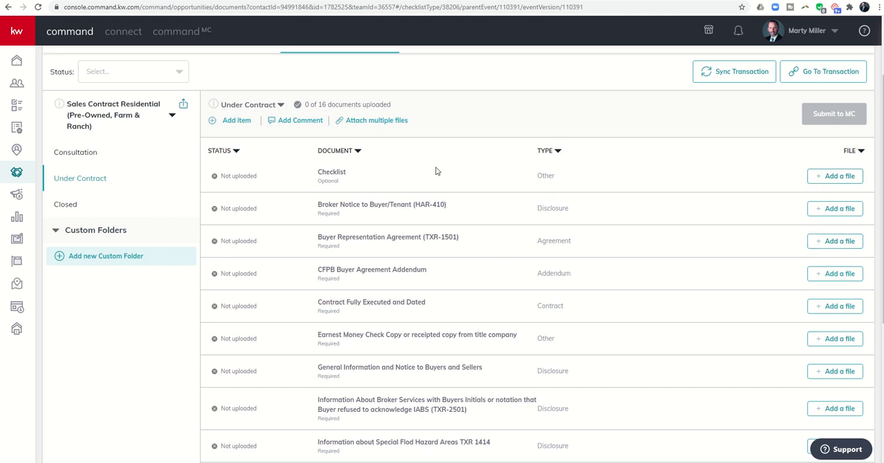
mouse_move(290, 184)
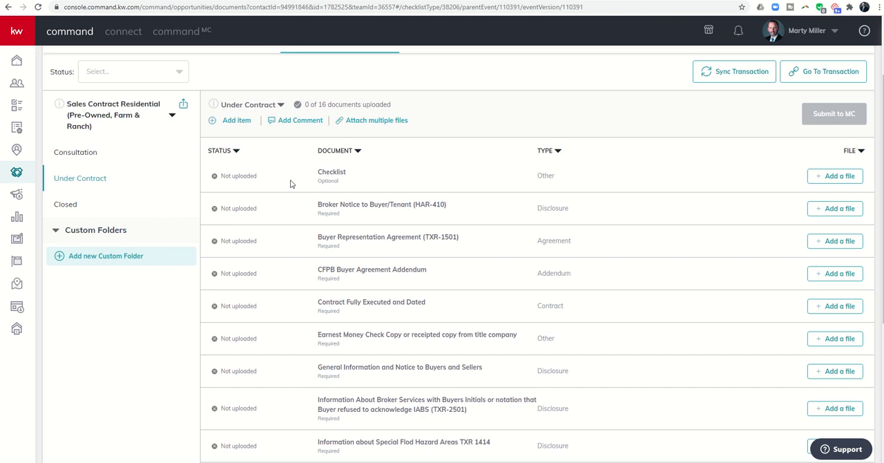
mouse_move(306, 185)
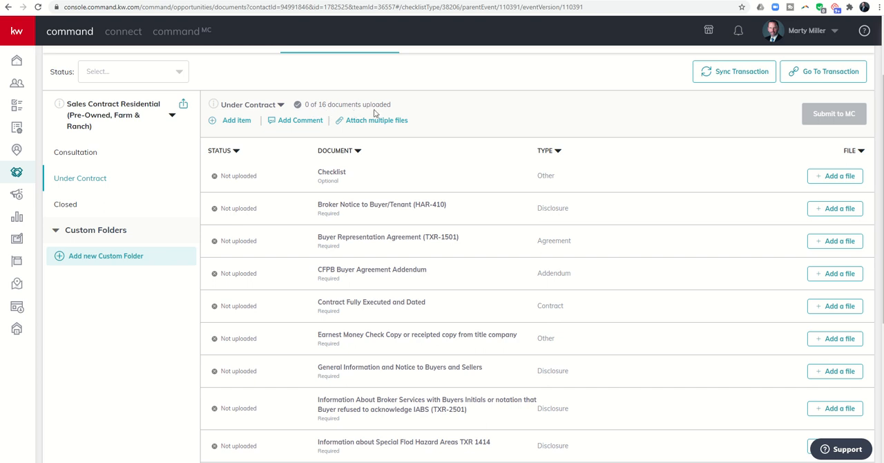
scroll("down", 3)
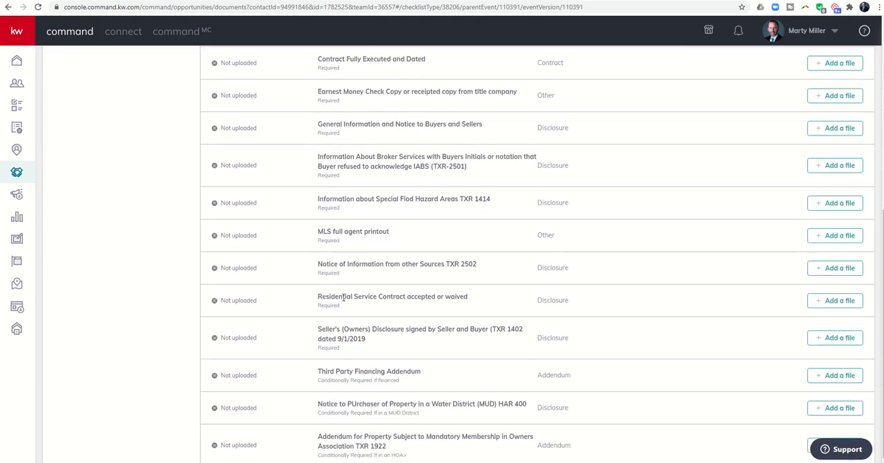
mouse_move(336, 326)
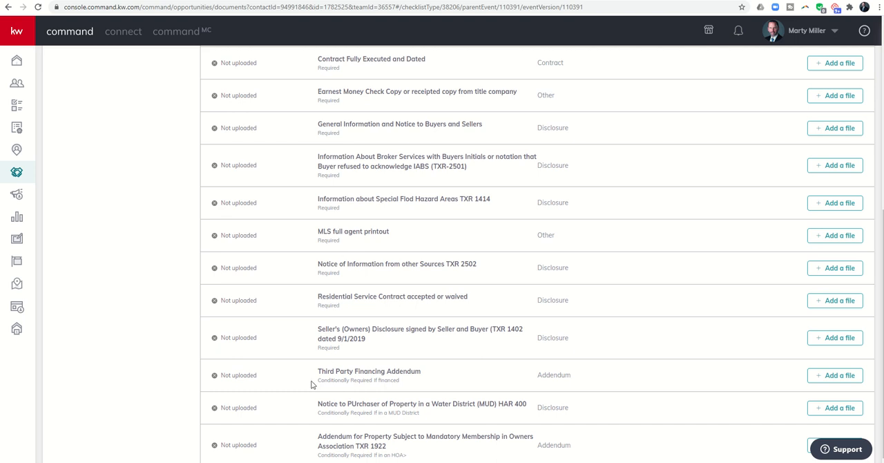
mouse_move(359, 390)
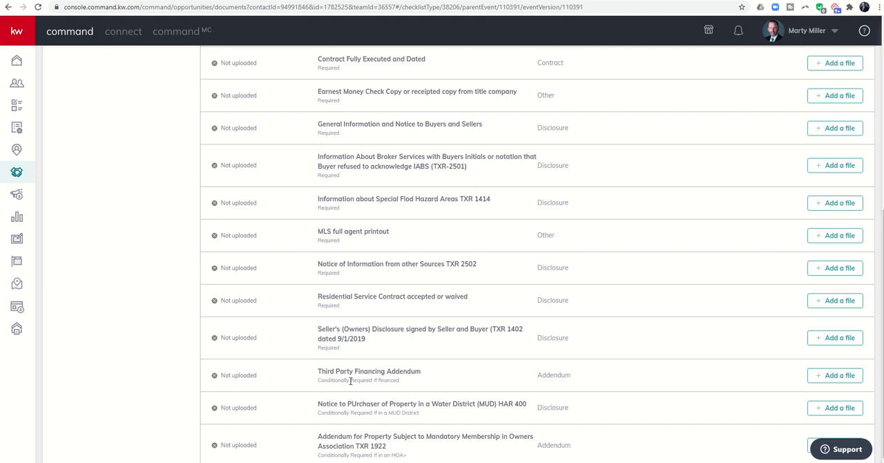
mouse_move(368, 412)
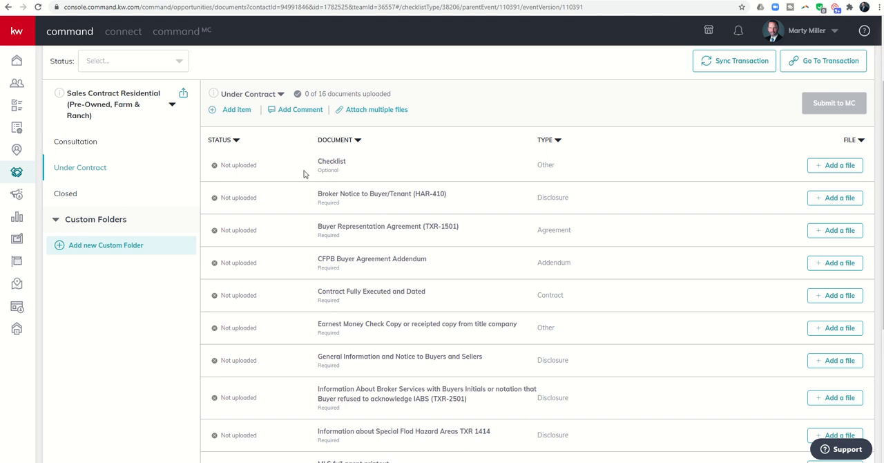
mouse_move(304, 183)
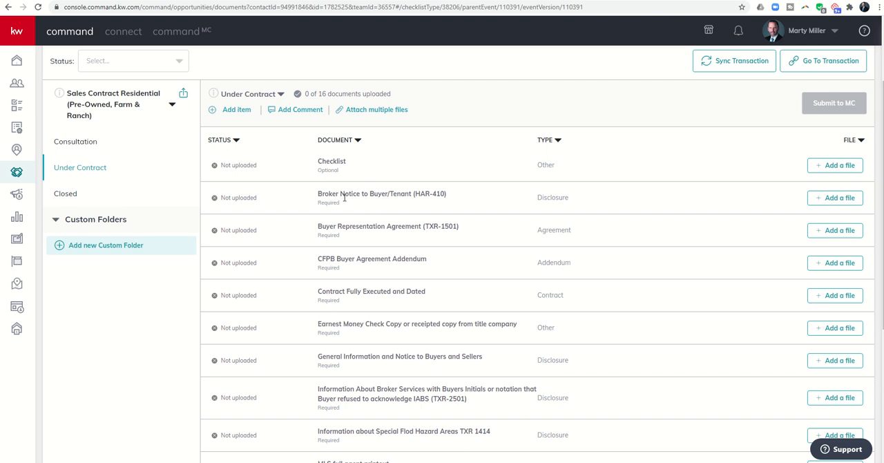
mouse_move(348, 330)
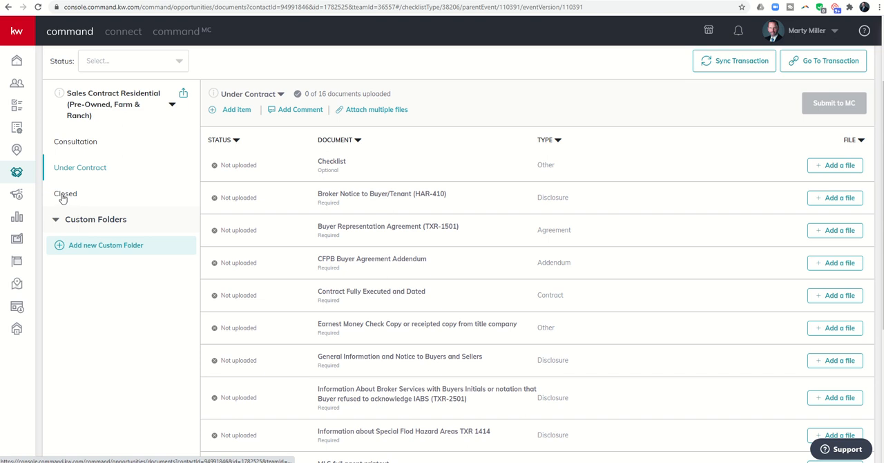
- Show the Closed folder's four placeholder documents, none uploaded
left_click(65, 194)
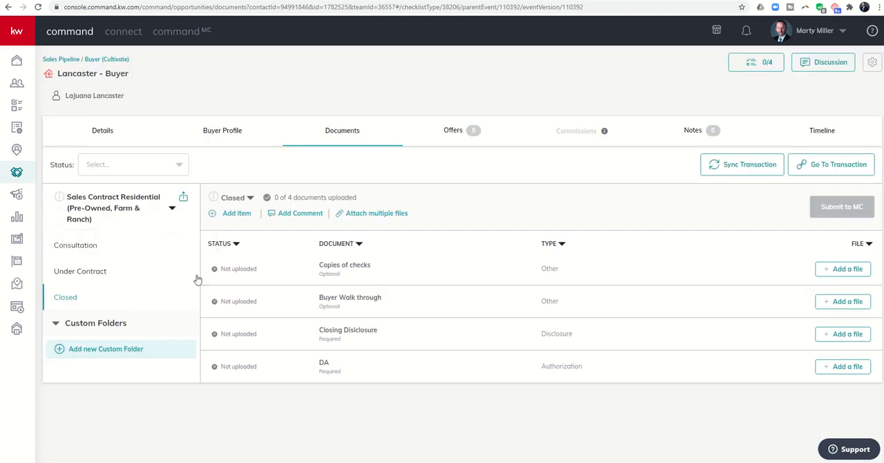
mouse_move(295, 278)
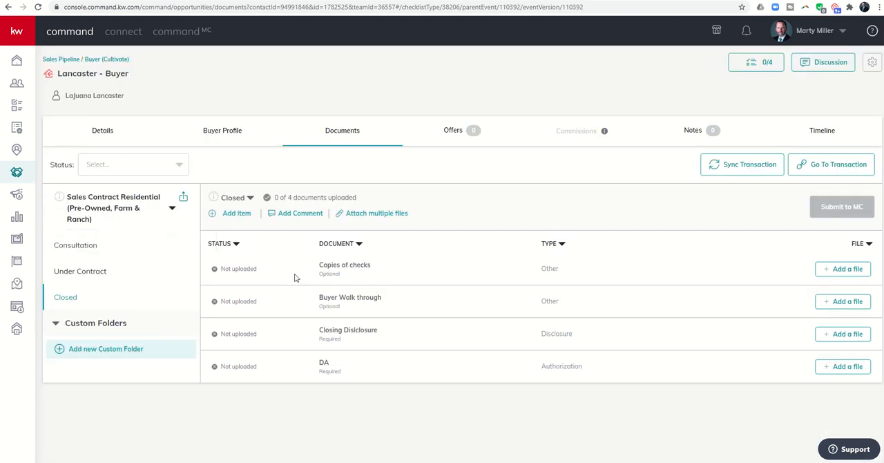
mouse_move(298, 362)
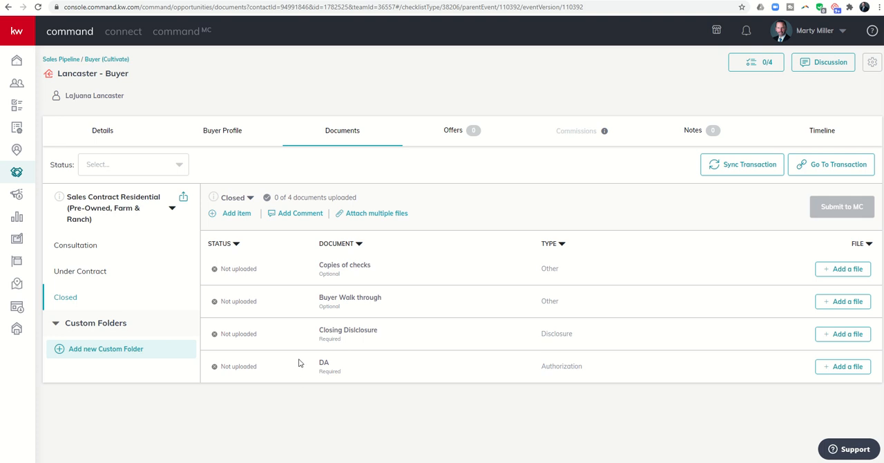
mouse_move(335, 336)
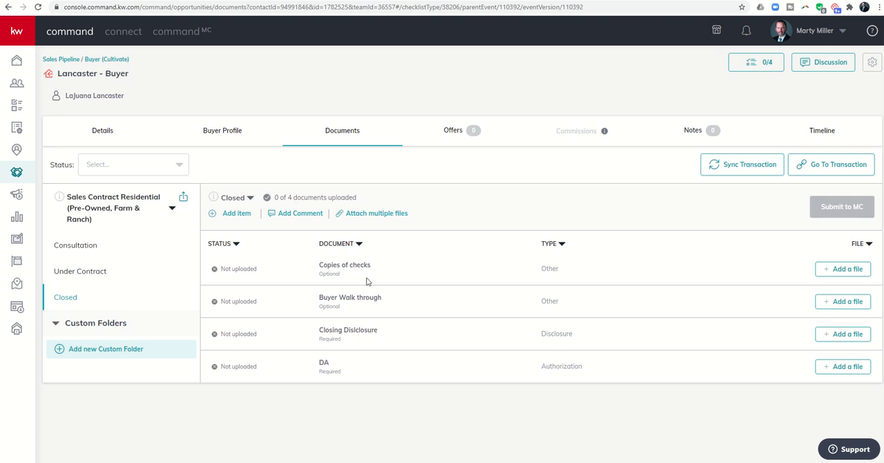
mouse_move(90, 348)
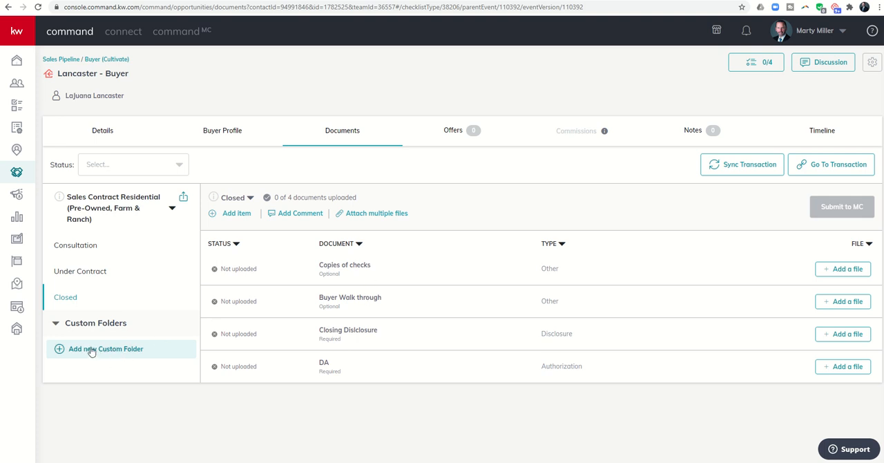
left_click(105, 348)
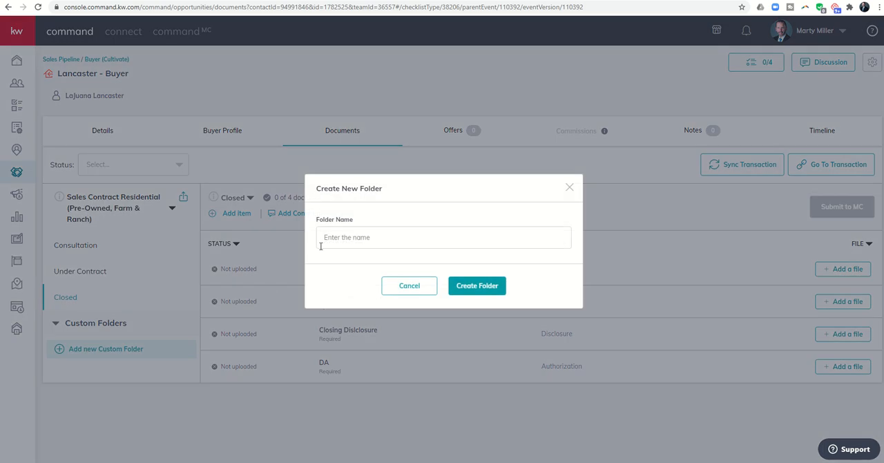
mouse_move(72, 247)
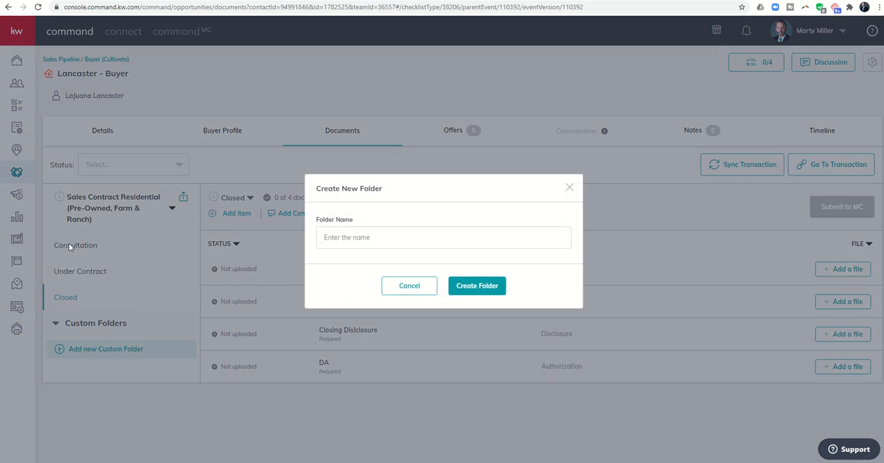
mouse_move(243, 351)
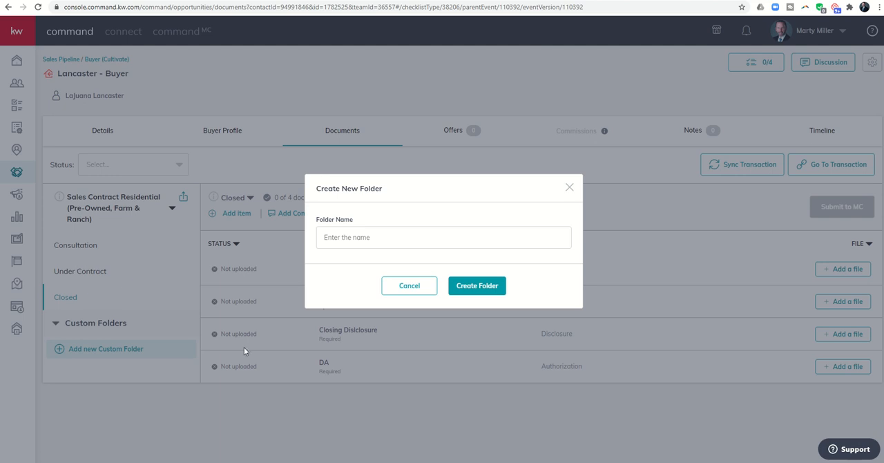
mouse_move(569, 188)
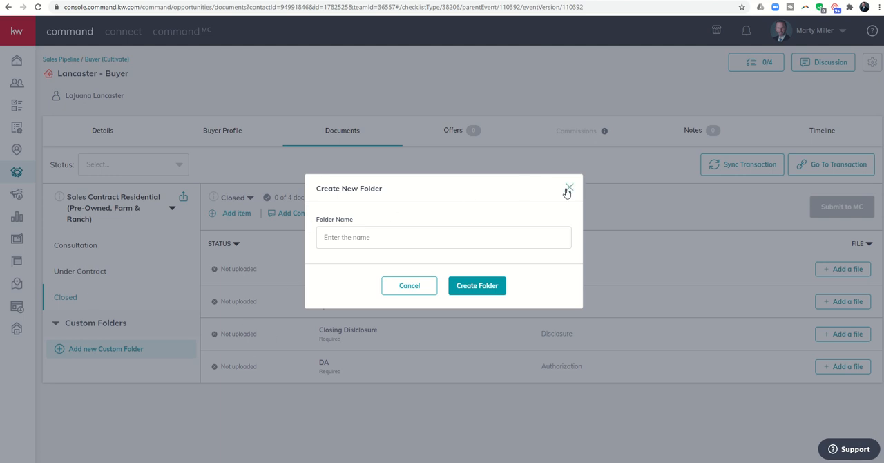
left_click(569, 188)
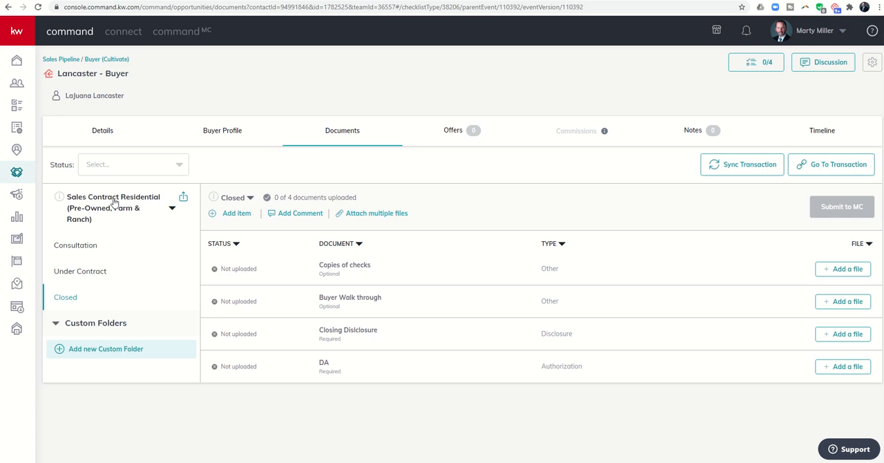
mouse_move(301, 260)
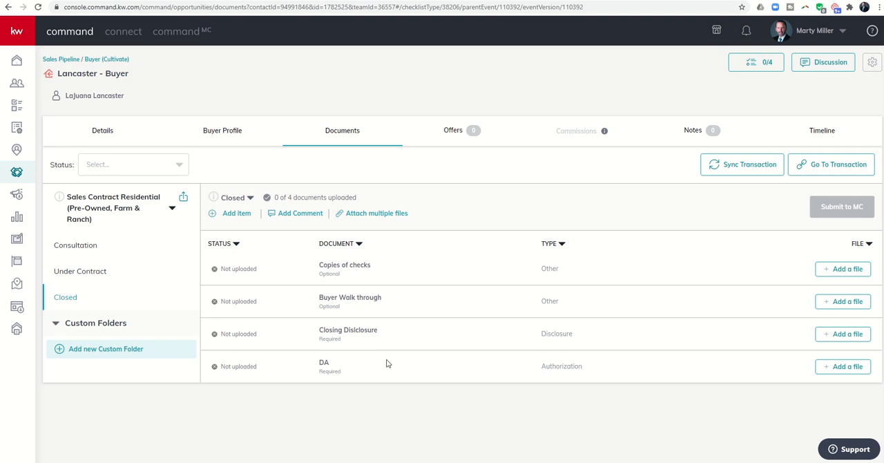
mouse_move(390, 362)
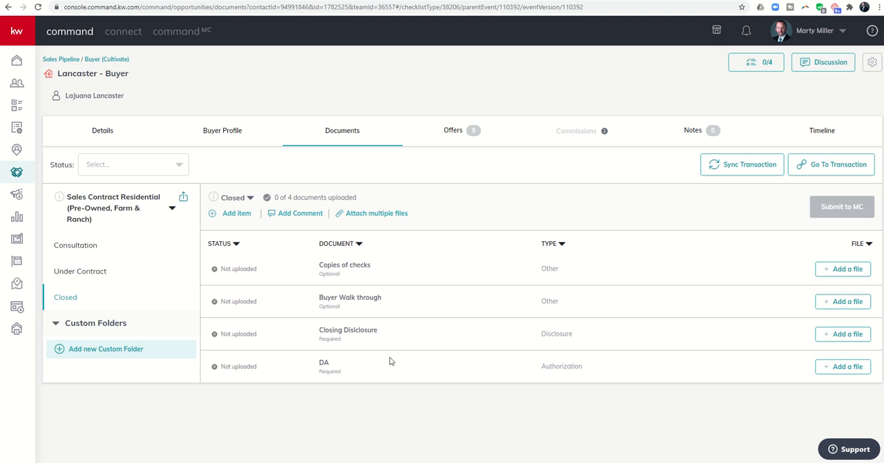